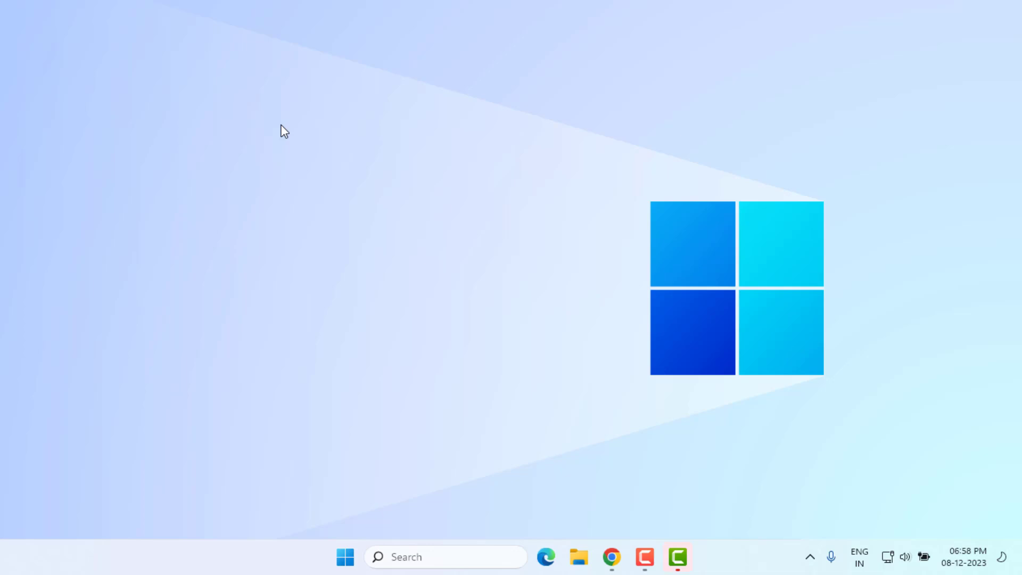
mouse_move(365, 313)
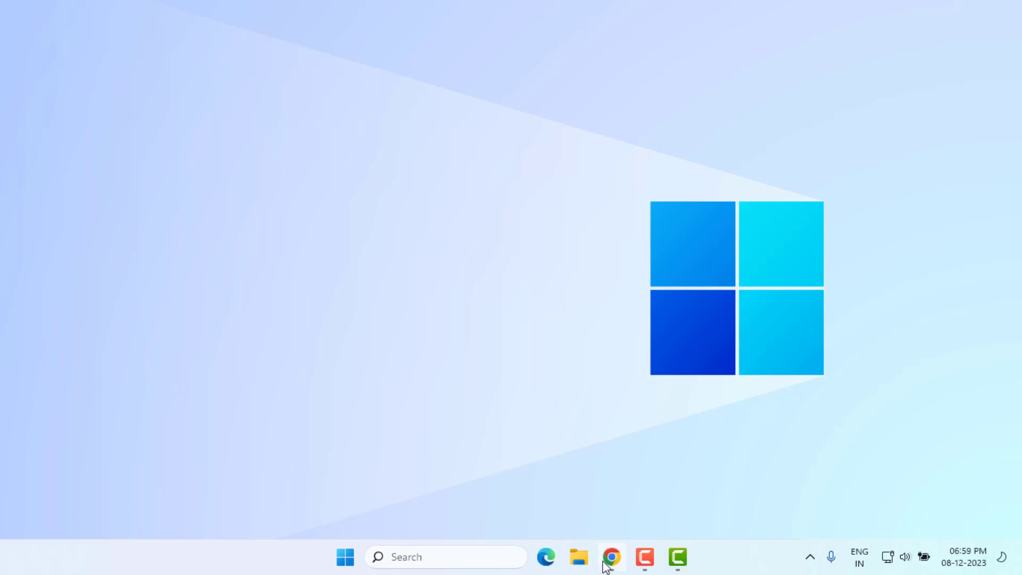
- Reach Chrome's Clear browsing data dialog under Privacy and security settings
left_click(610, 557)
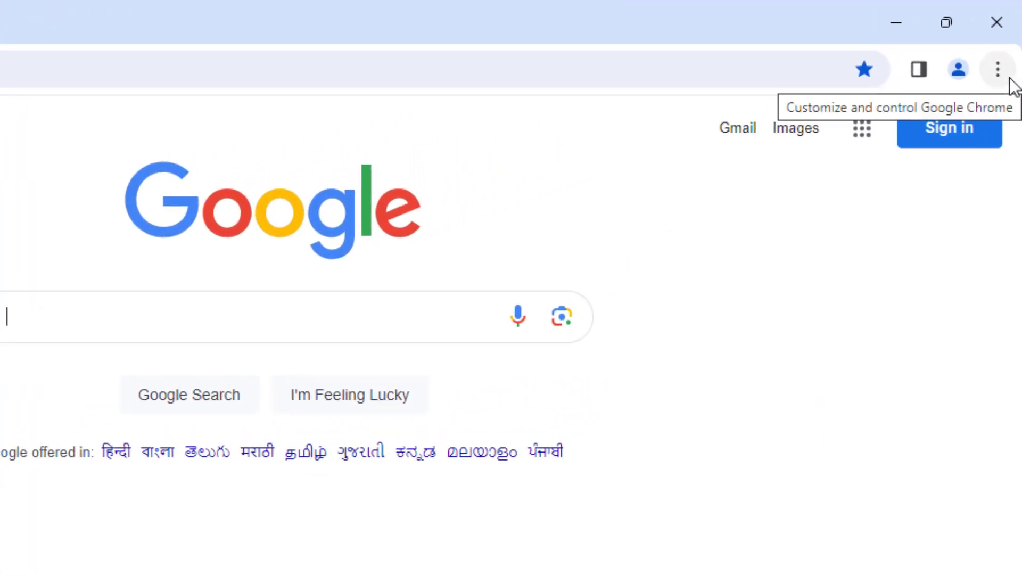
left_click(998, 69)
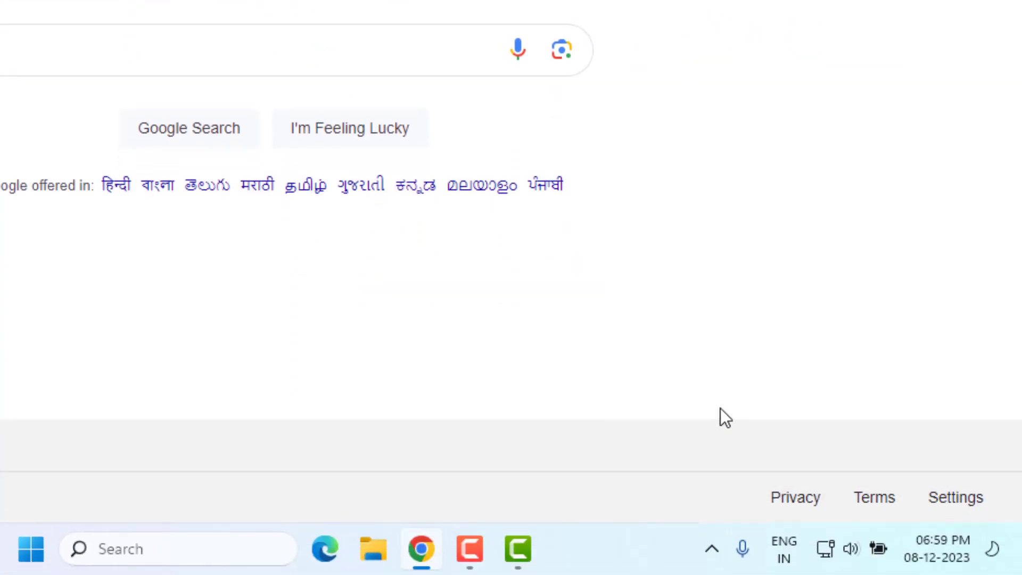
left_click(954, 497)
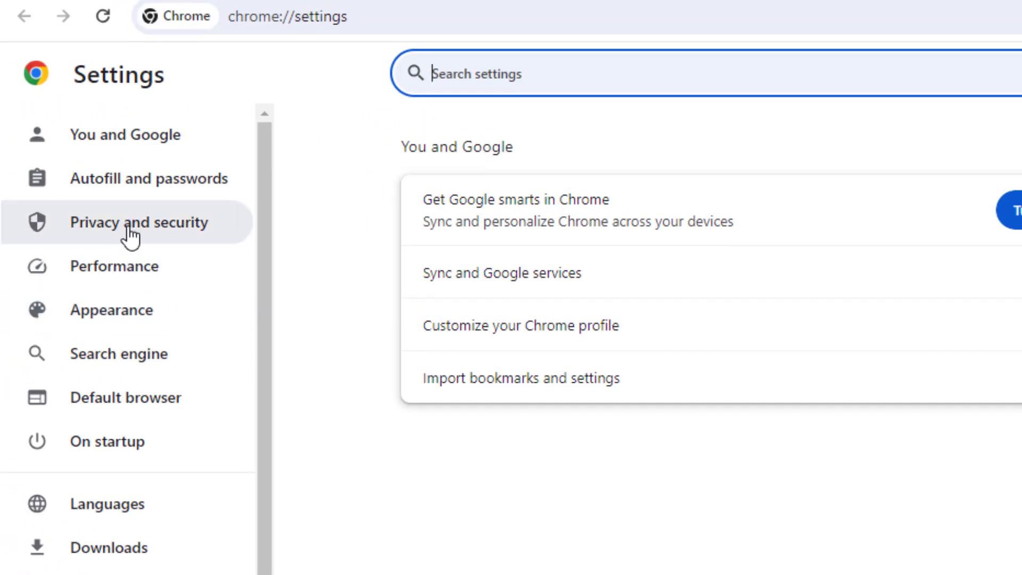
left_click(139, 222)
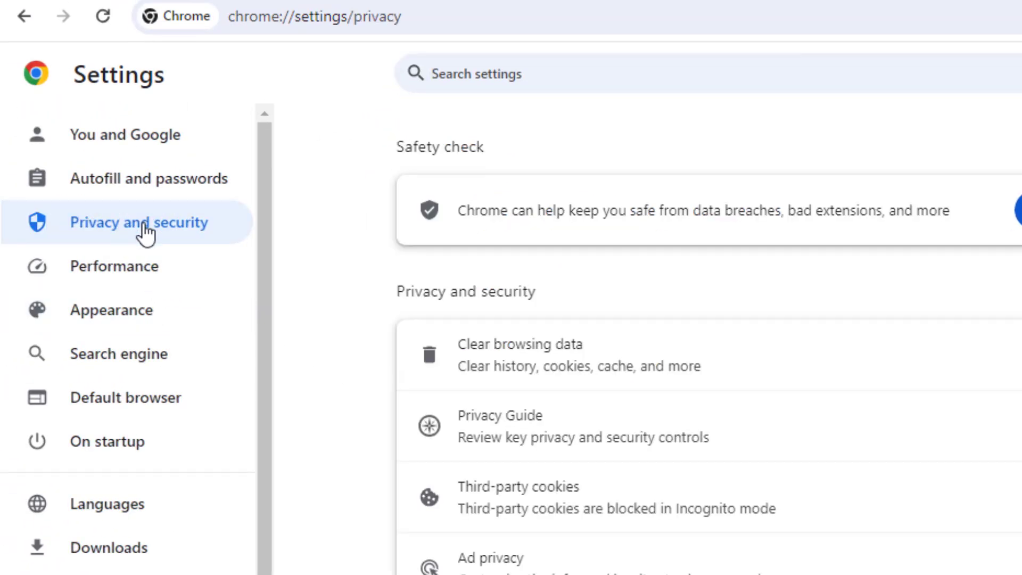
left_click(519, 344)
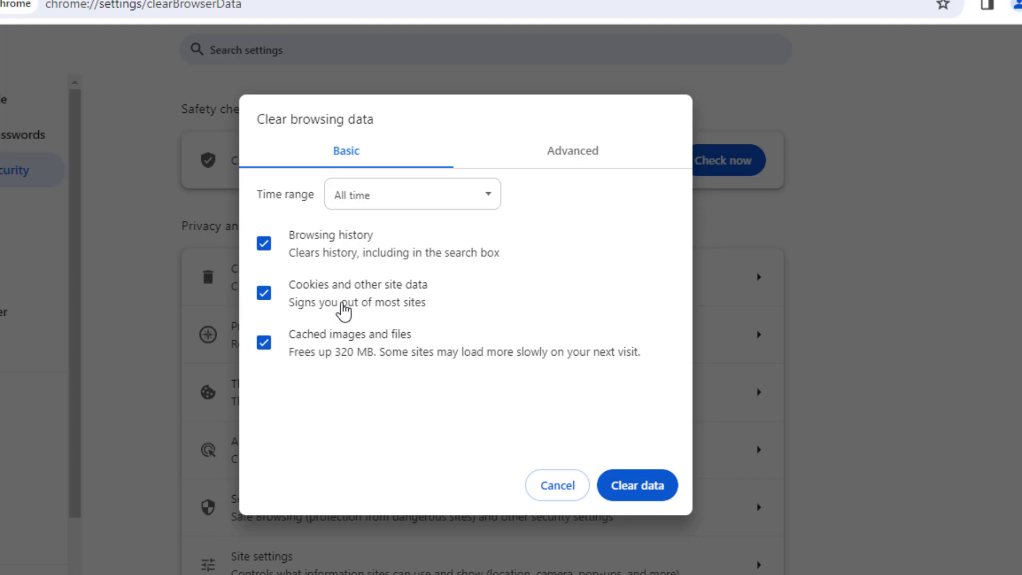
mouse_move(336, 354)
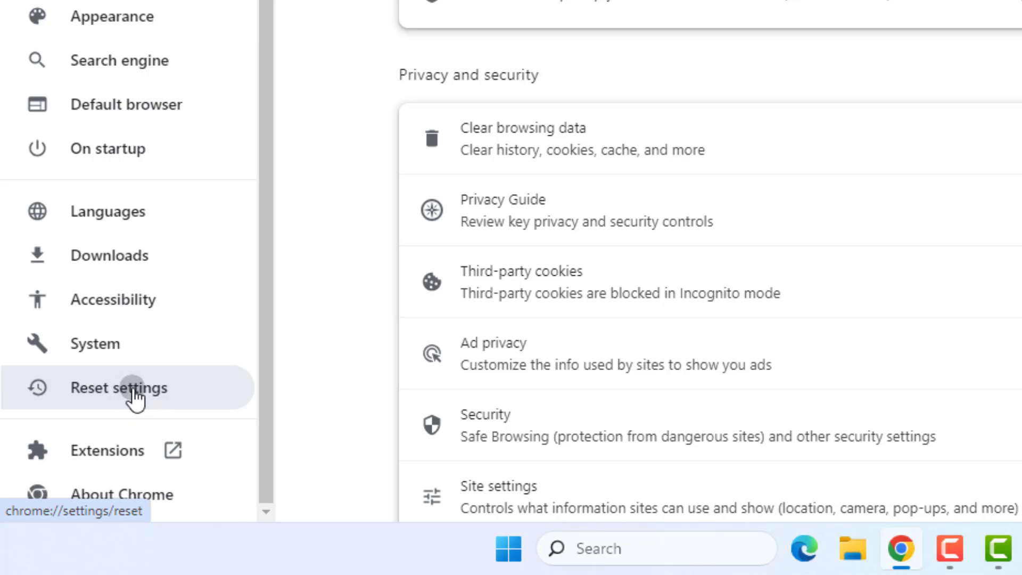
- Restore Chrome settings to their original defaults and confirm the reset
left_click(119, 388)
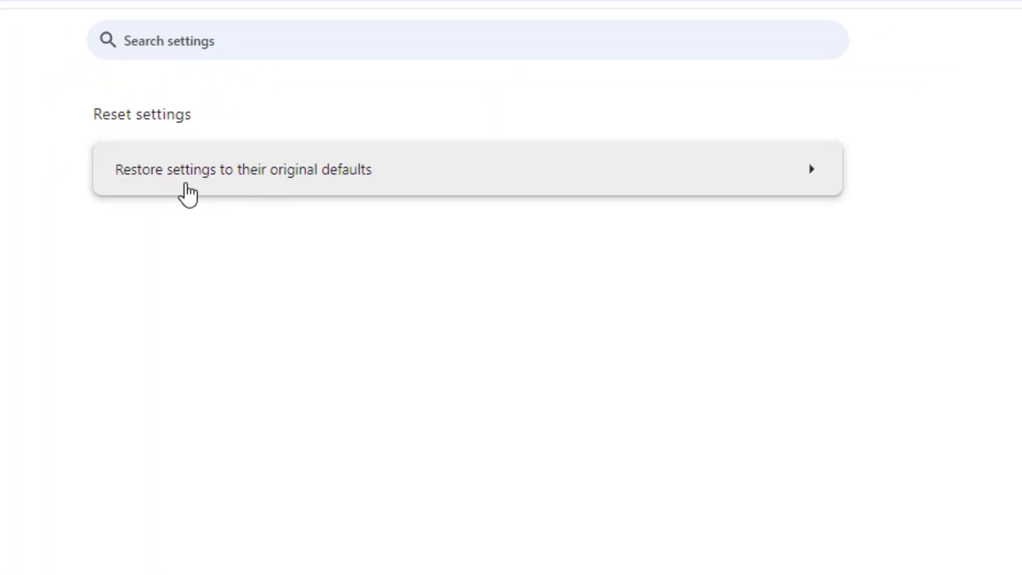
left_click(242, 170)
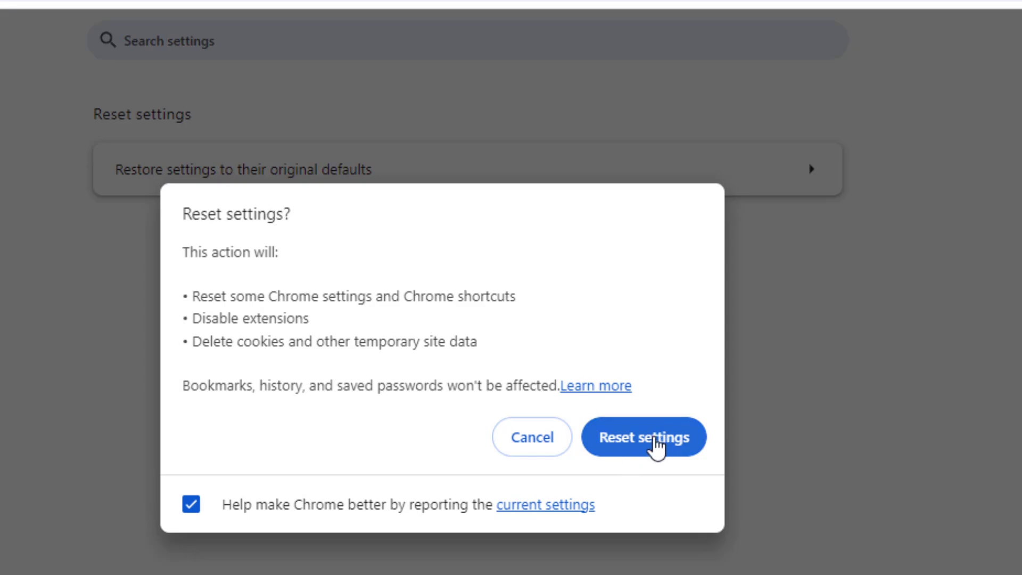
left_click(643, 437)
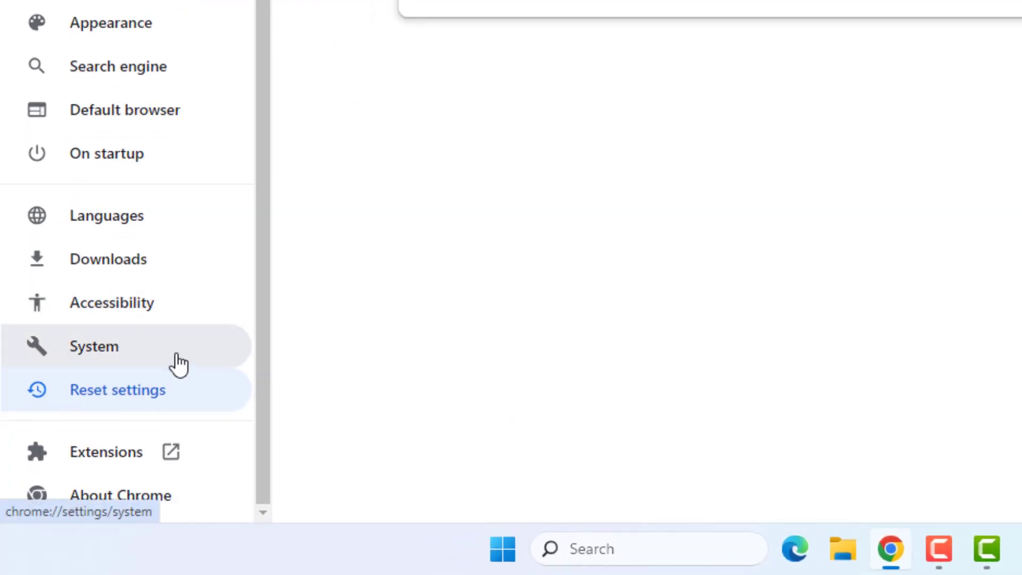
- Update Chrome from About Chrome and relaunch it to finish the update
left_click(120, 496)
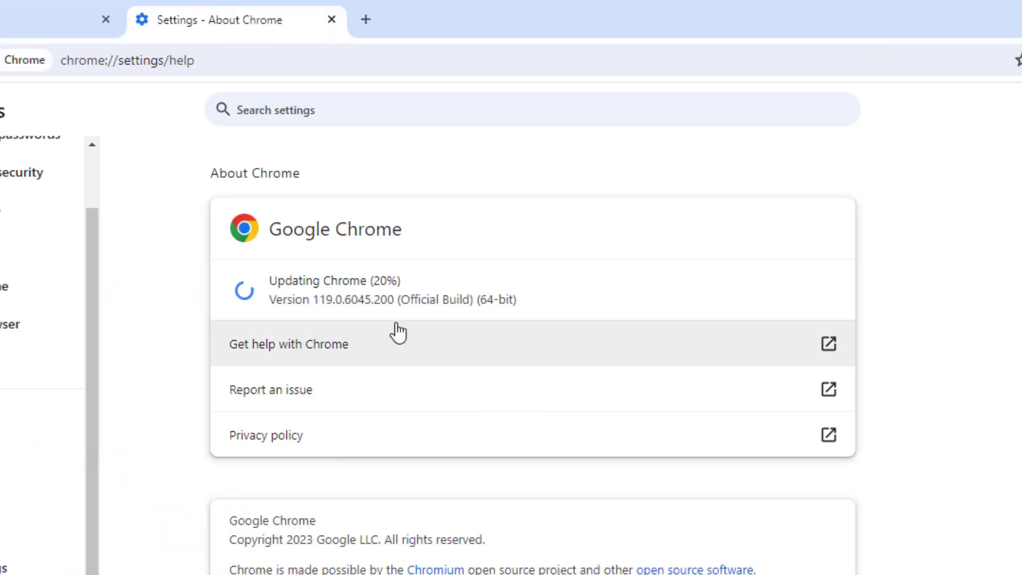
mouse_move(620, 300)
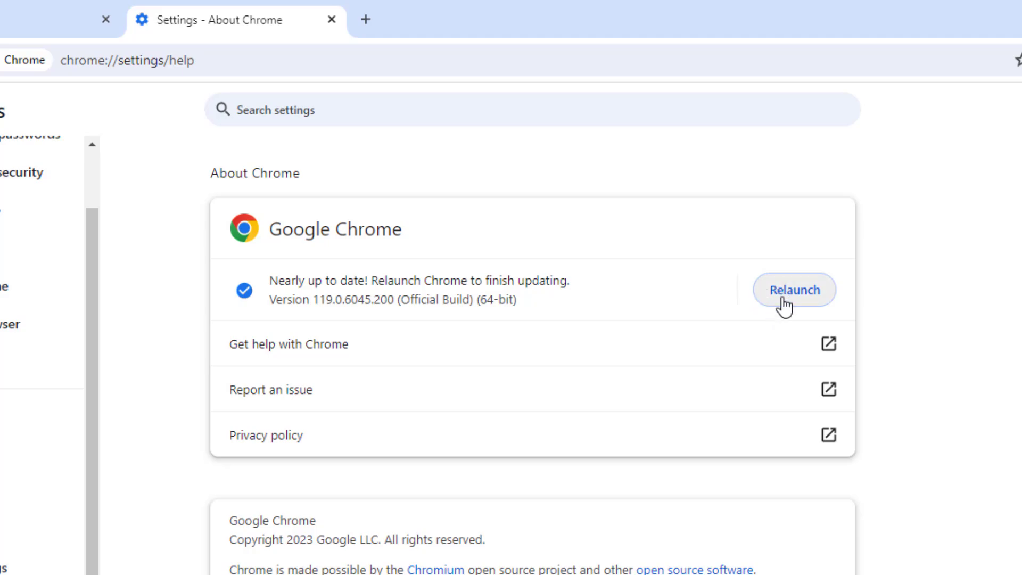
left_click(793, 290)
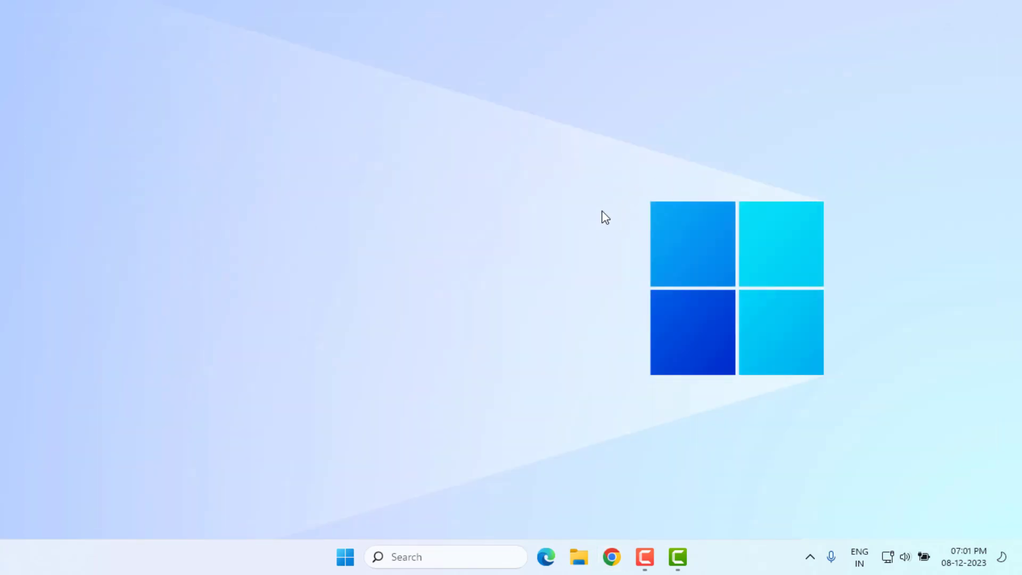
mouse_move(345, 546)
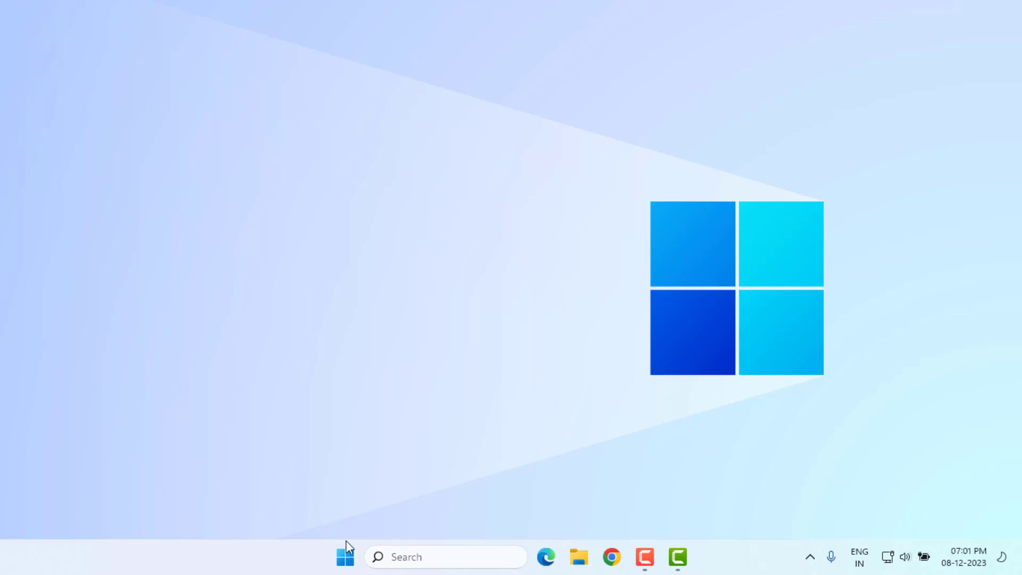
- Run the Playing Audio troubleshooter from Windows Settings' Other troubleshooters list
left_click(345, 556)
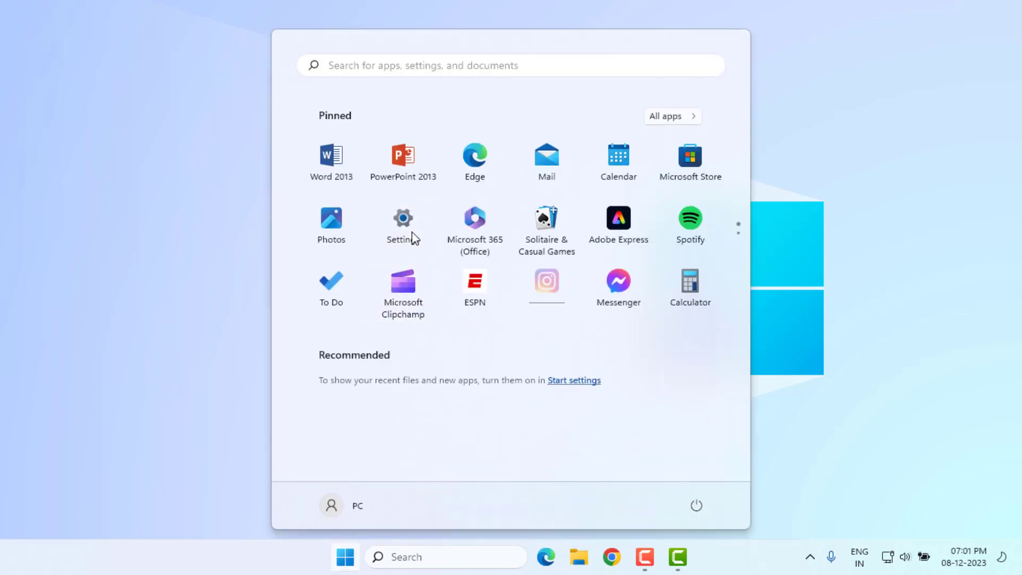
left_click(402, 221)
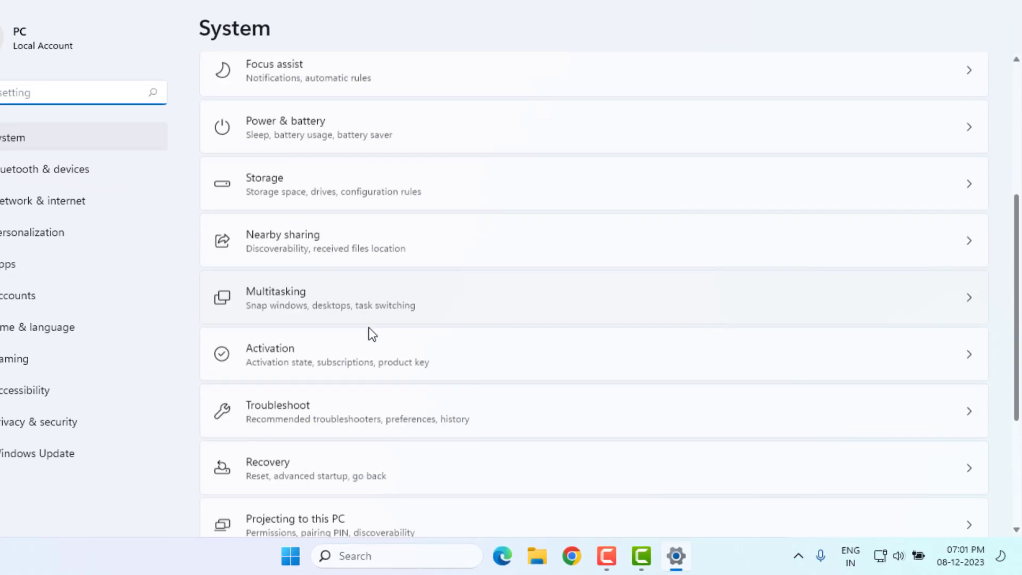
scroll("down", 3)
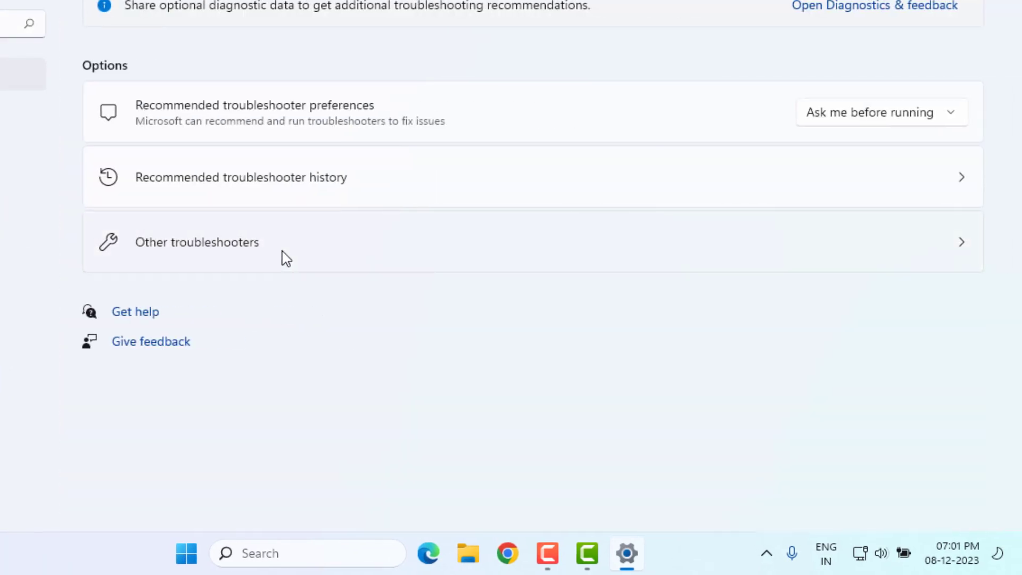
left_click(197, 242)
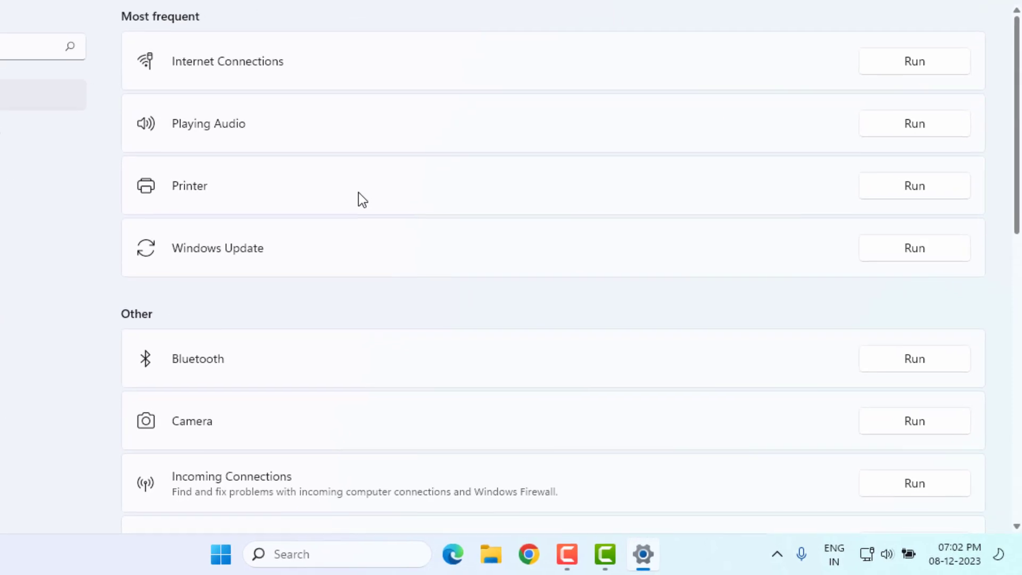
mouse_move(914, 124)
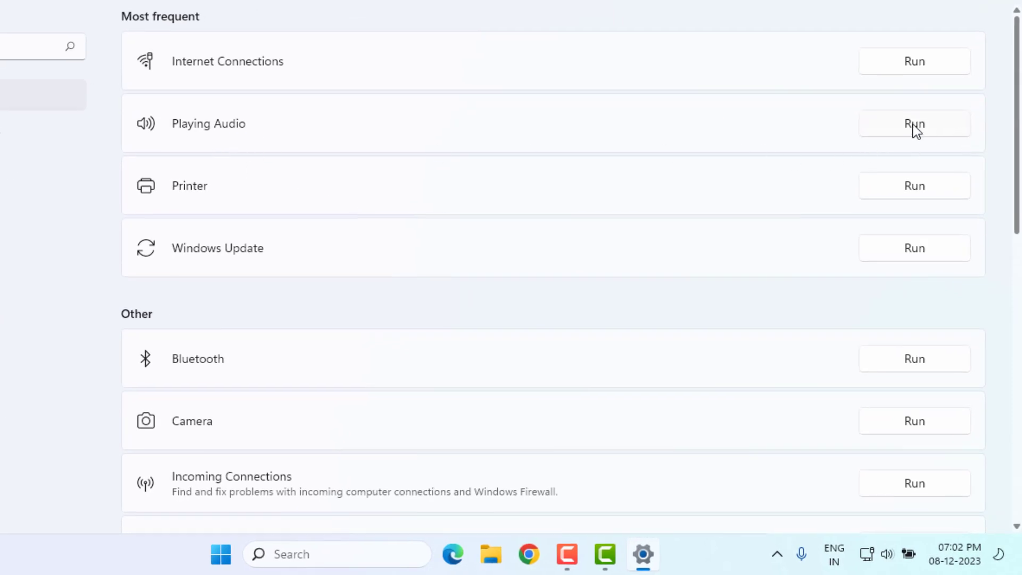
left_click(914, 124)
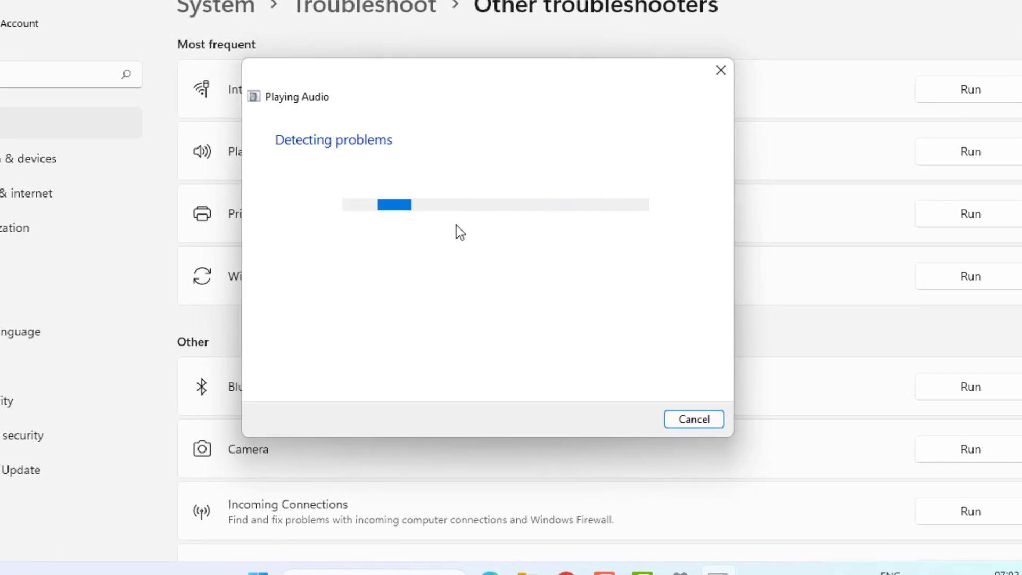
left_click(694, 419)
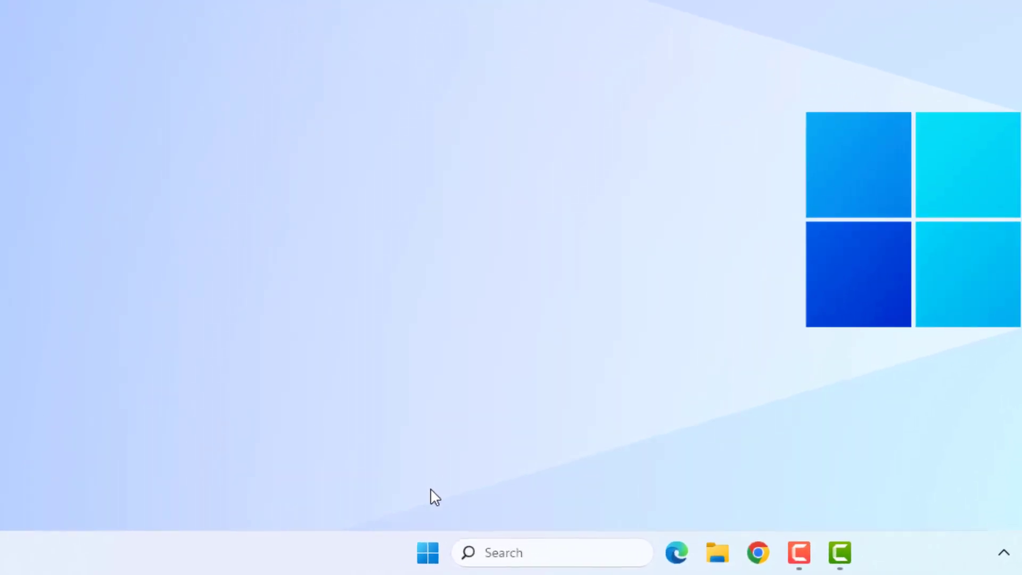
- Search automatically for a newer Conexant SmartAudio HD driver in Device Manager and dismiss the result
right_click(427, 552)
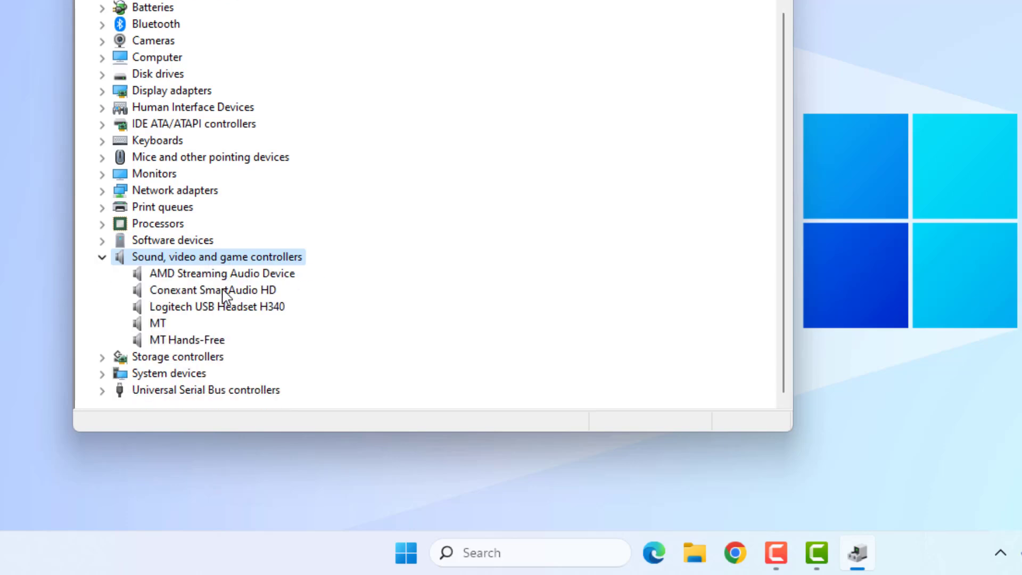
right_click(212, 290)
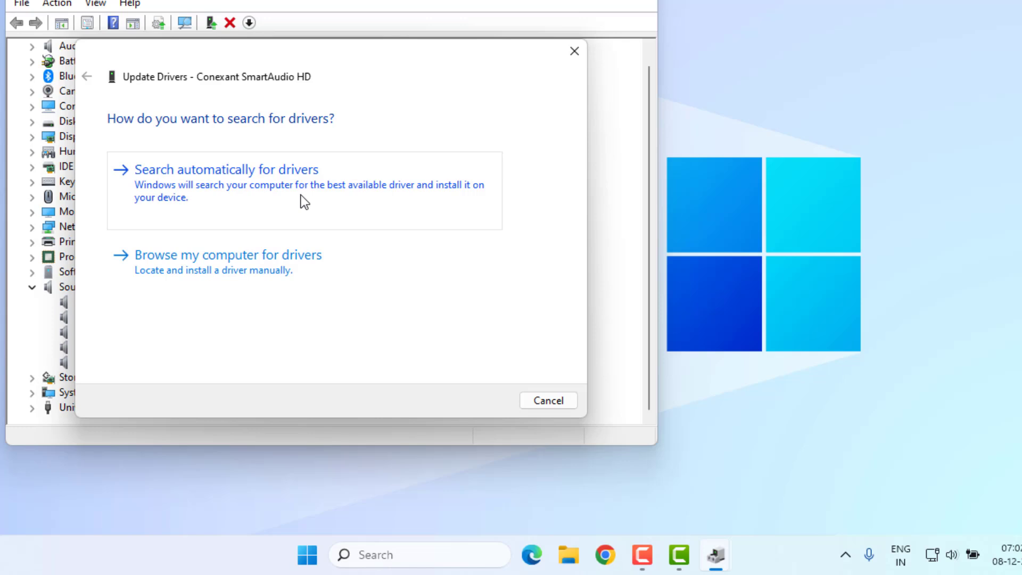
left_click(226, 169)
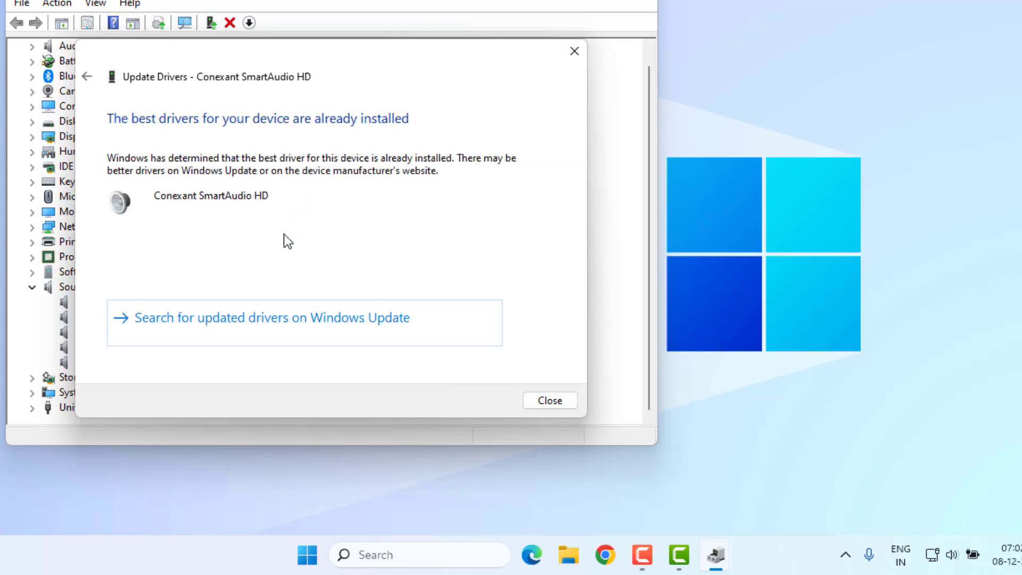
left_click(550, 400)
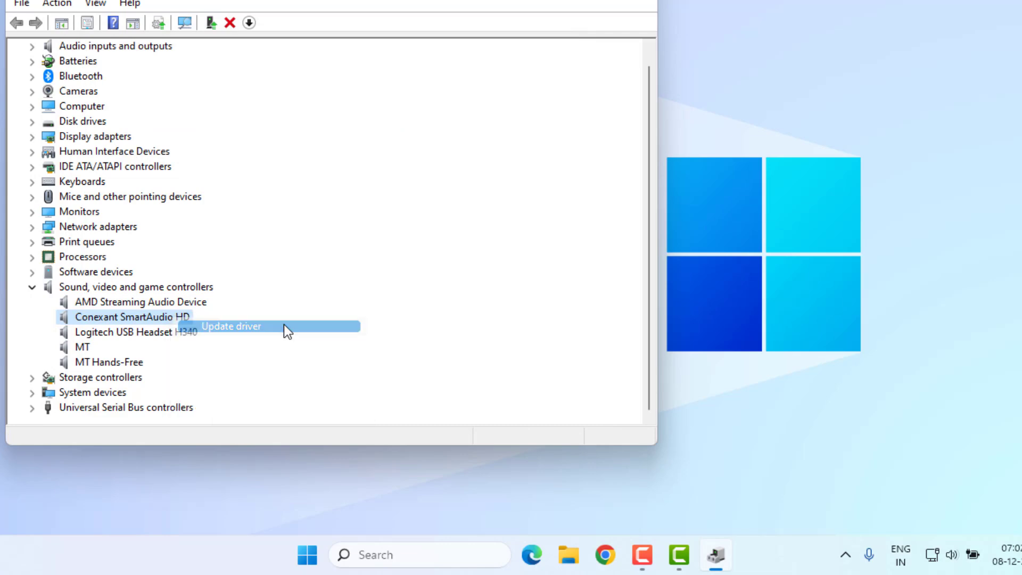
- Reinstall Conexant SmartAudio HD by picking it from the compatible-driver list on the computer
left_click(230, 326)
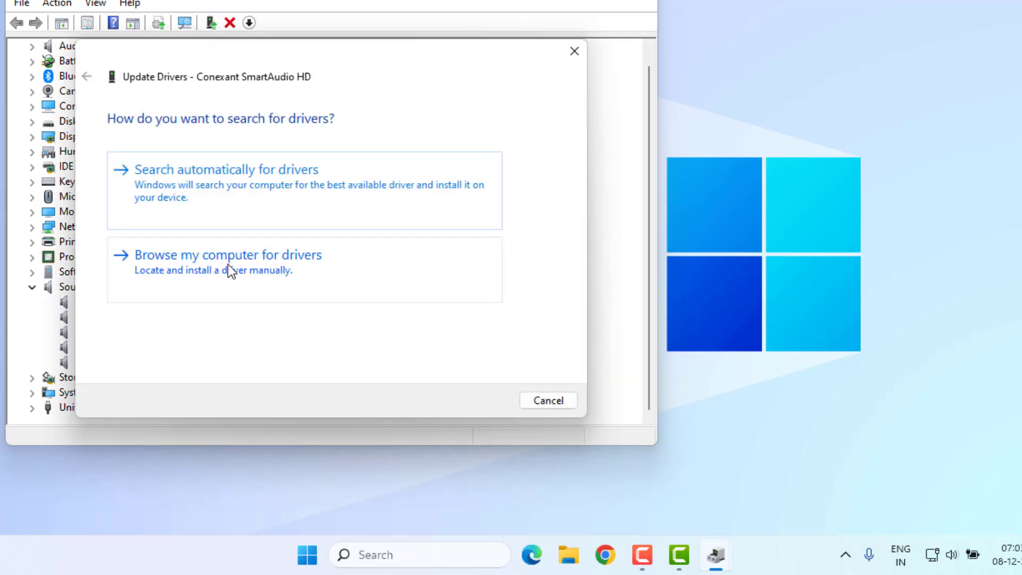
left_click(227, 255)
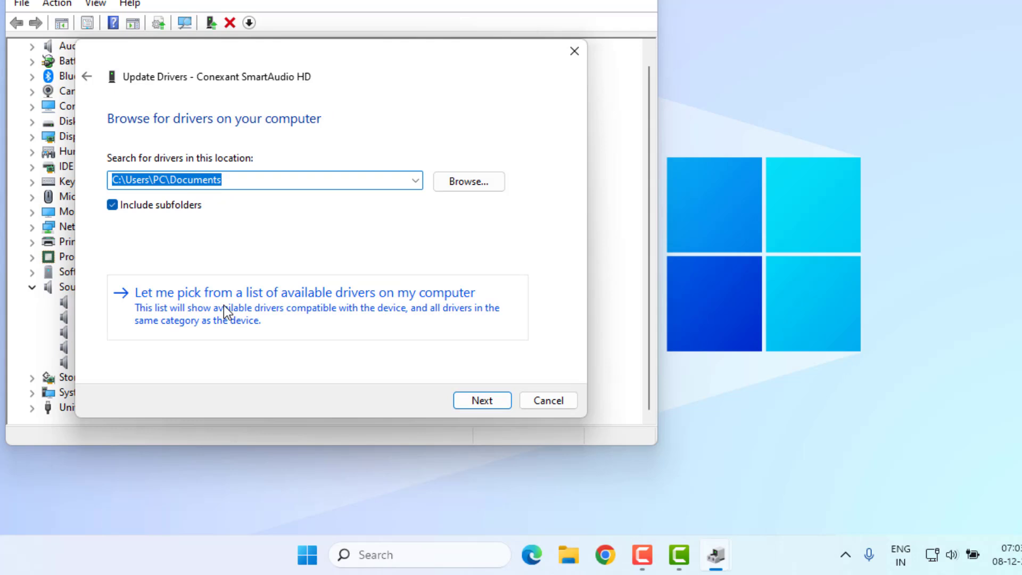
mouse_move(223, 318)
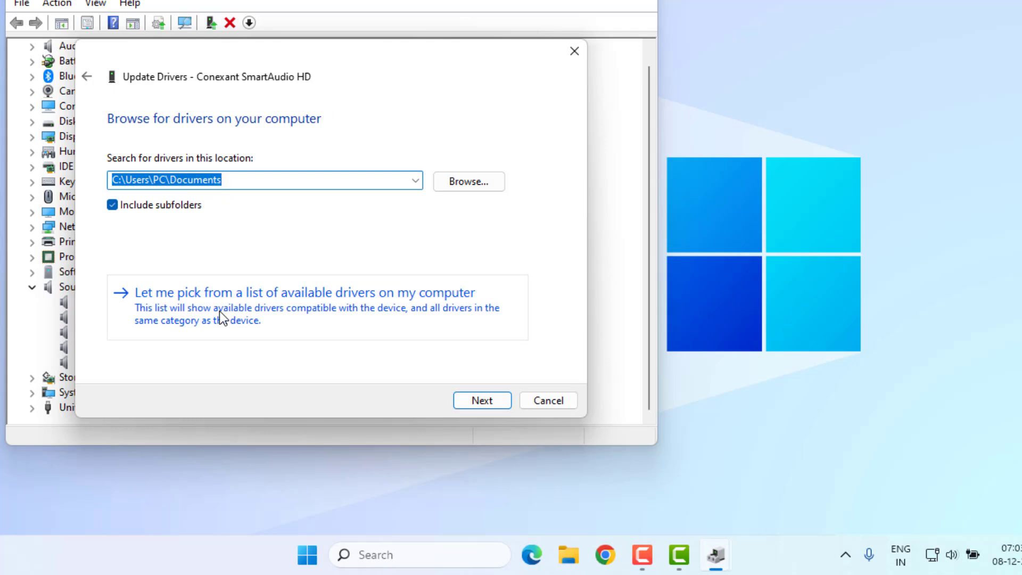
left_click(296, 292)
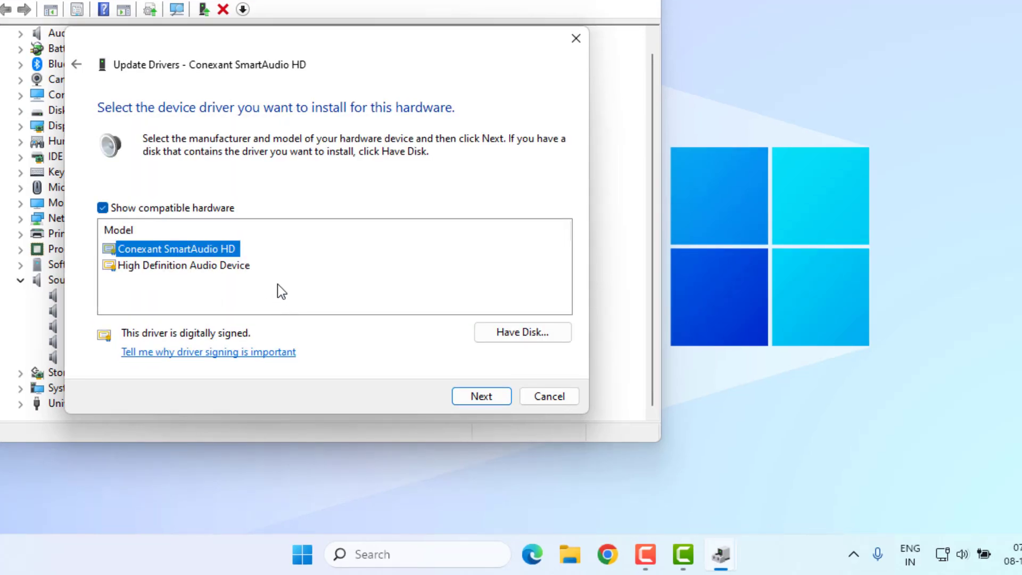
left_click(480, 396)
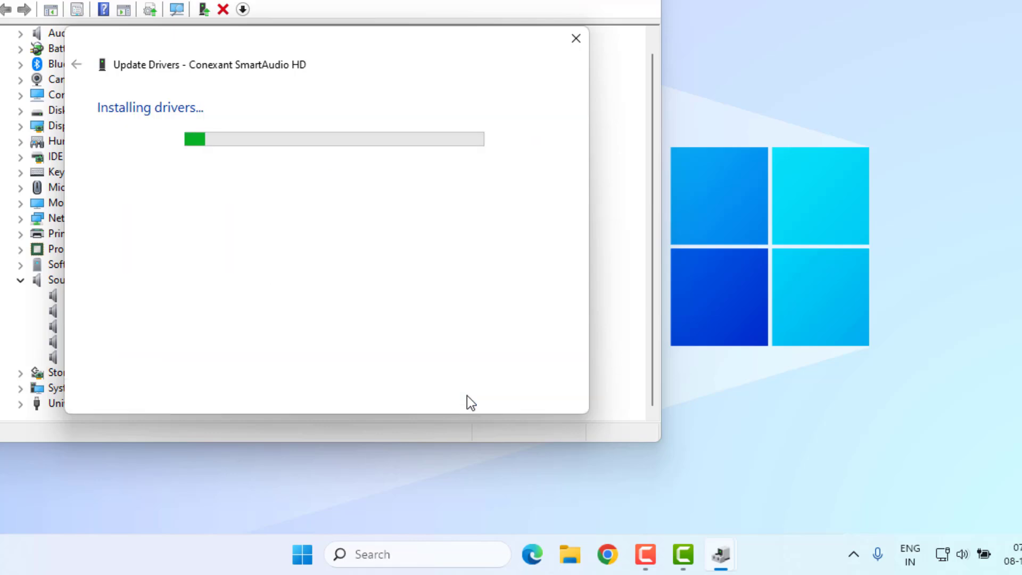